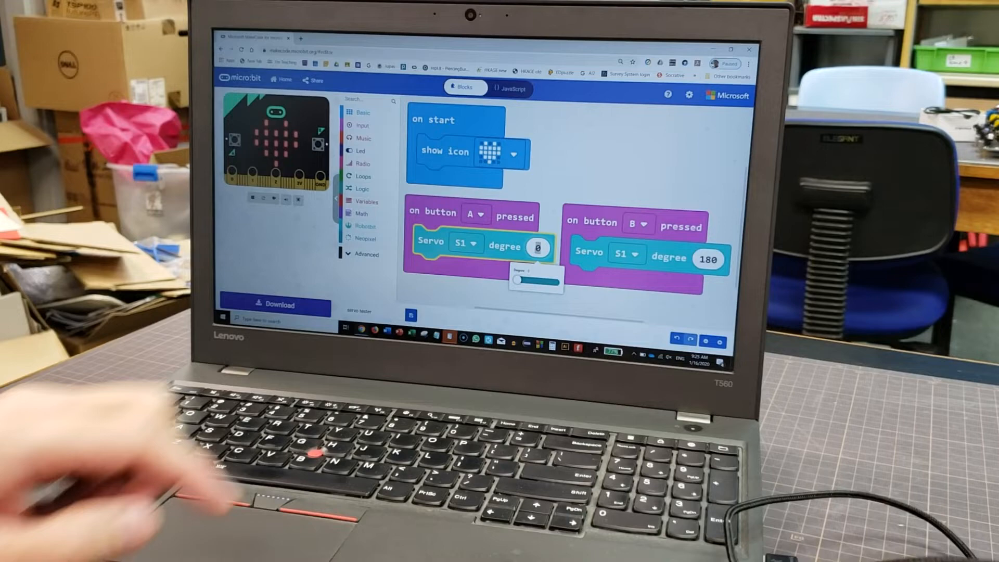
Step: Download the servo tester program as microbit-servo-tester.hex
left_click(275, 305)
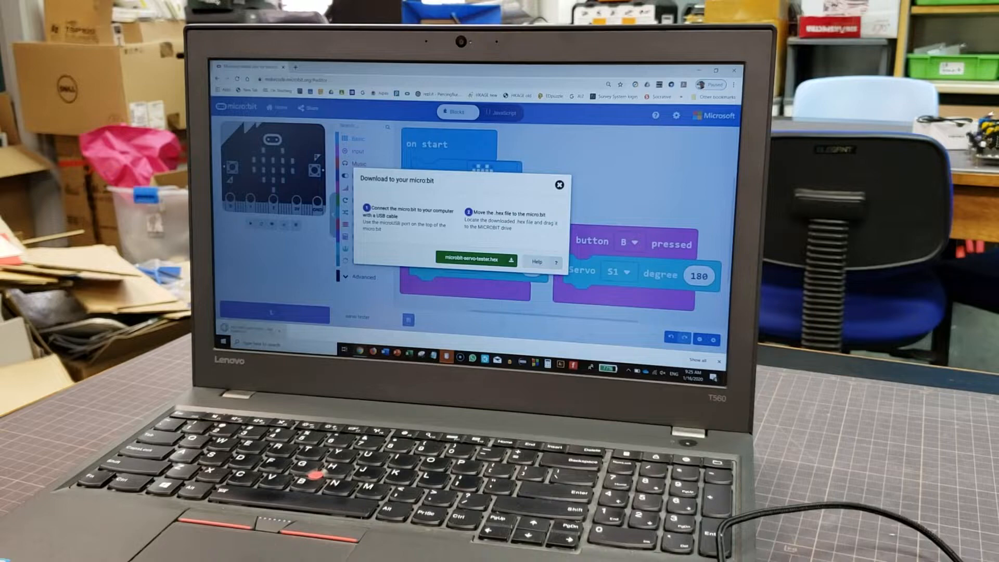